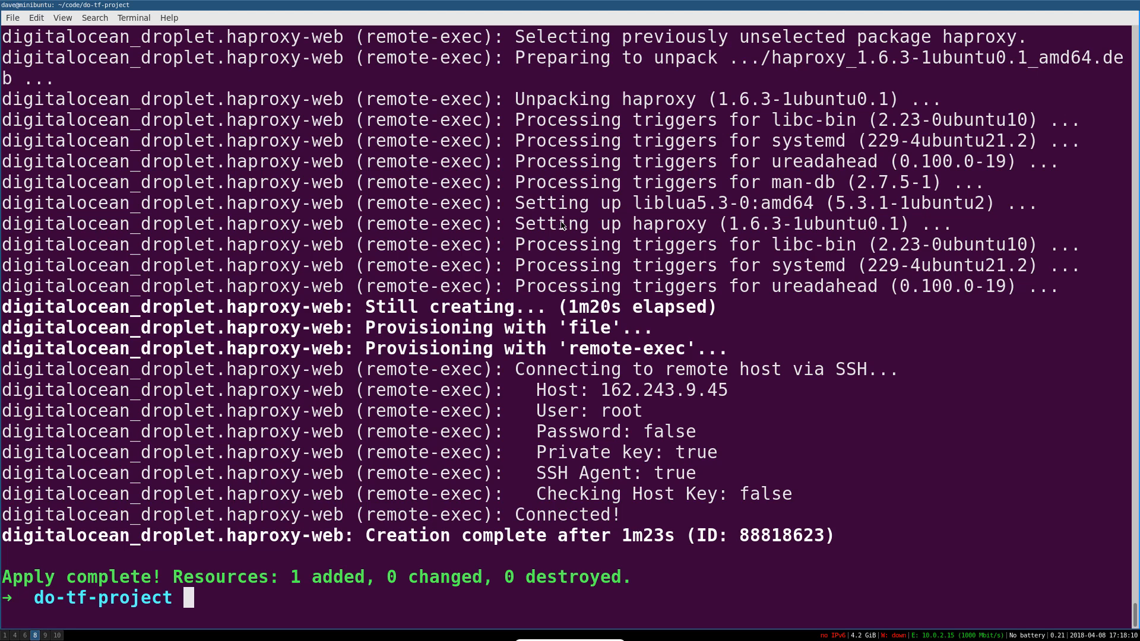
Set TF_LOG=1 and run terraform plan with the do_token, key and fingerprint variables, reporting no changes.
{"action": "type", "text": "TF_LOG=1"}
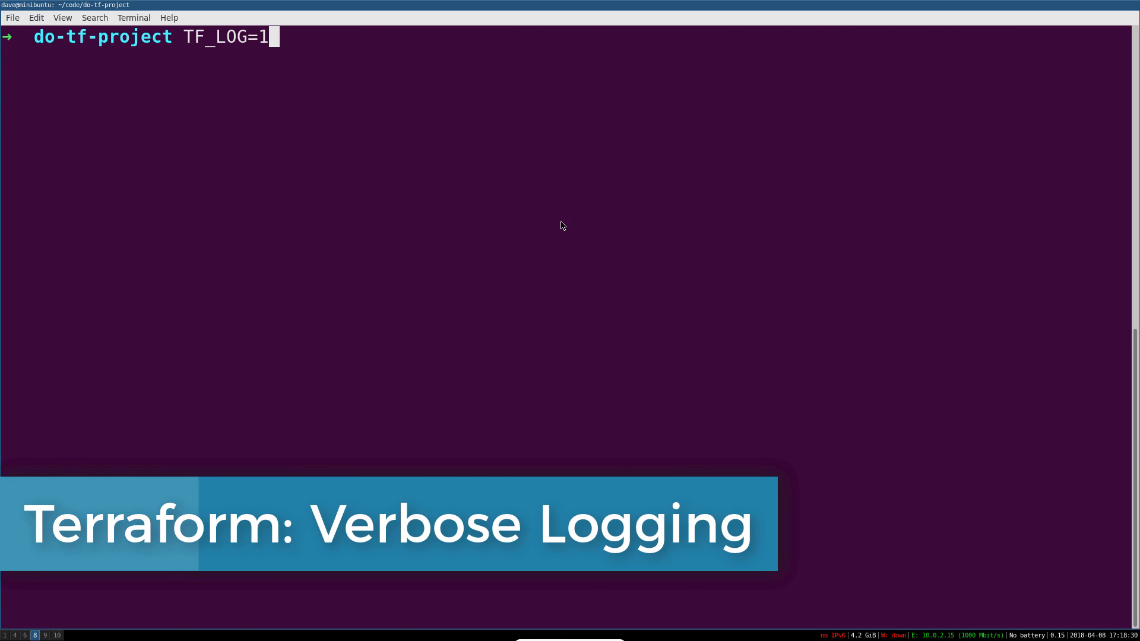
{"action": "key", "text": "Return"}
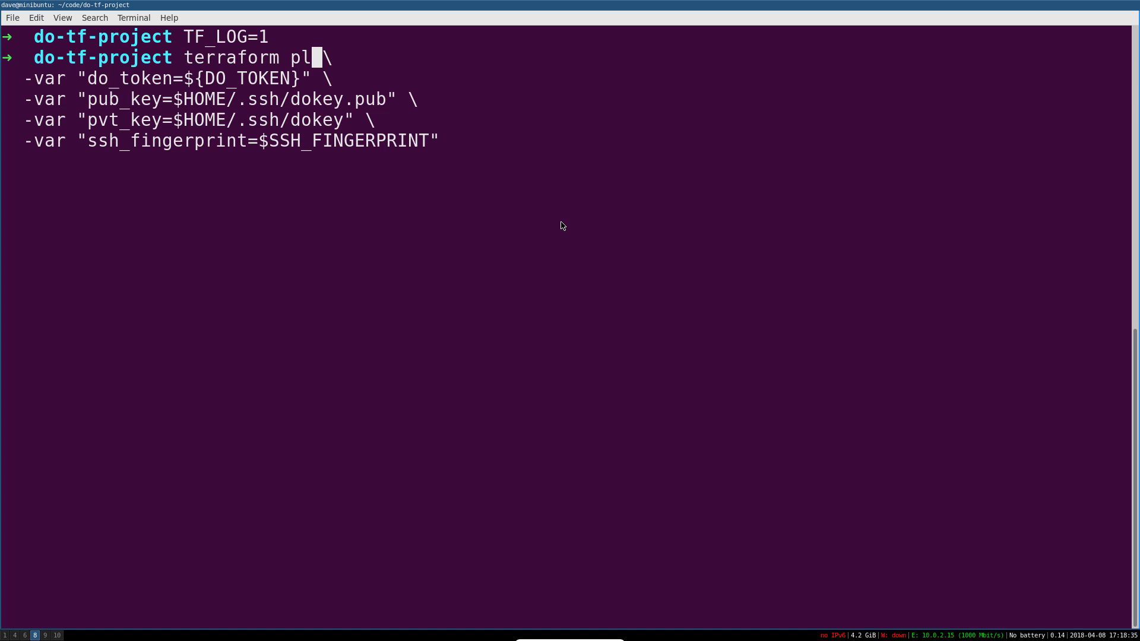
{"action": "type", "text": "an"}
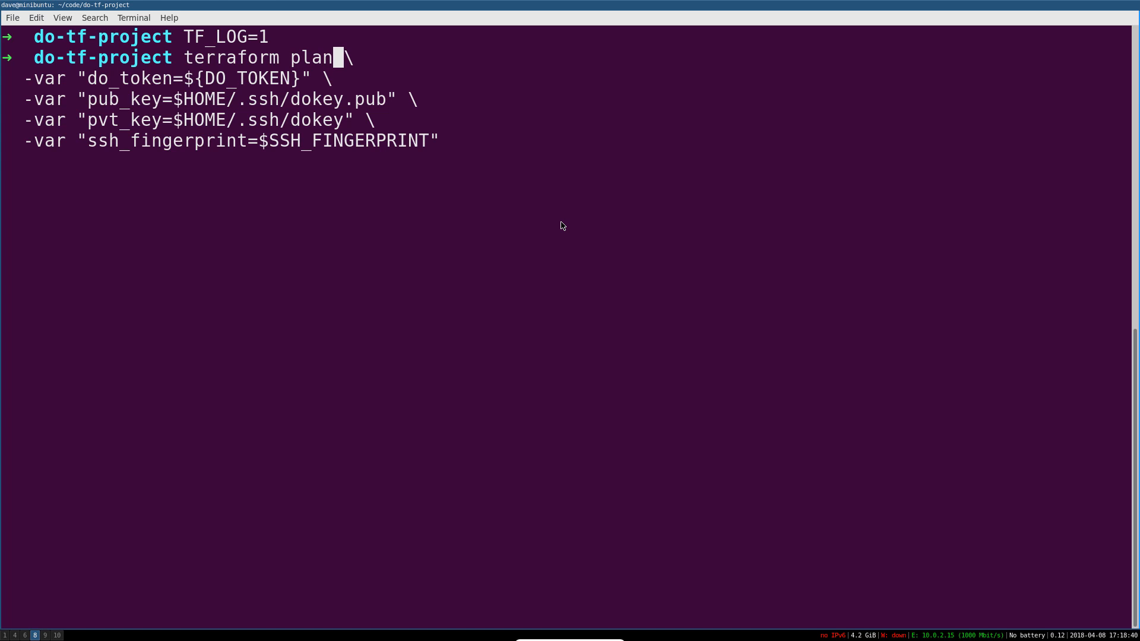
{"action": "key", "text": "Return"}
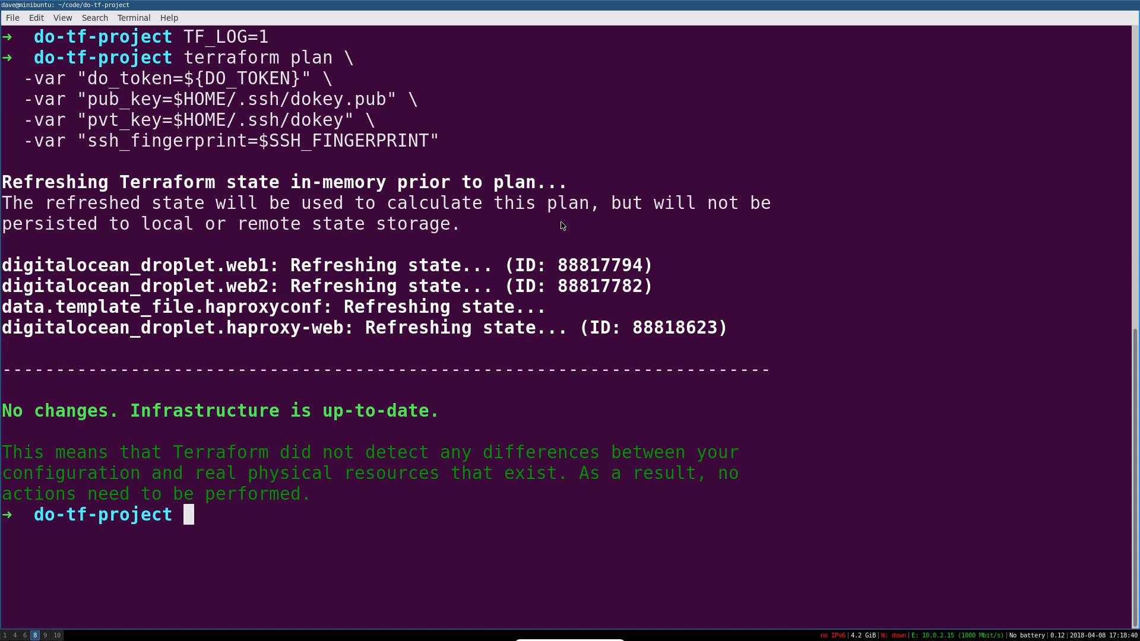
{"action": "mouse_move", "coordinate": [458, 205]}
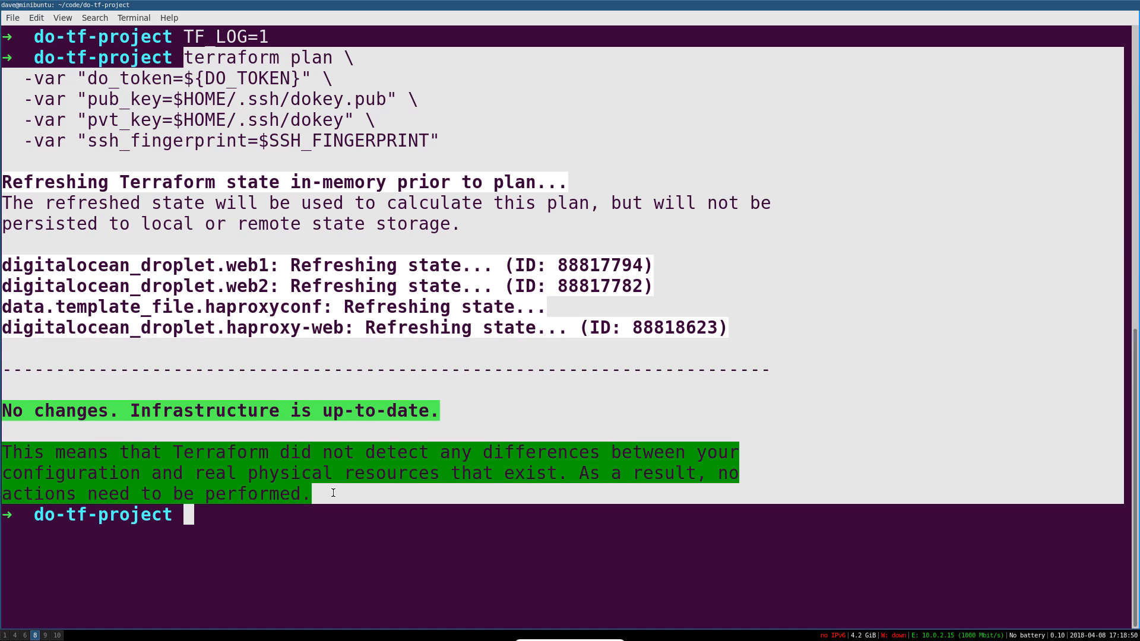
{"action": "left_click", "coordinate": [334, 521]}
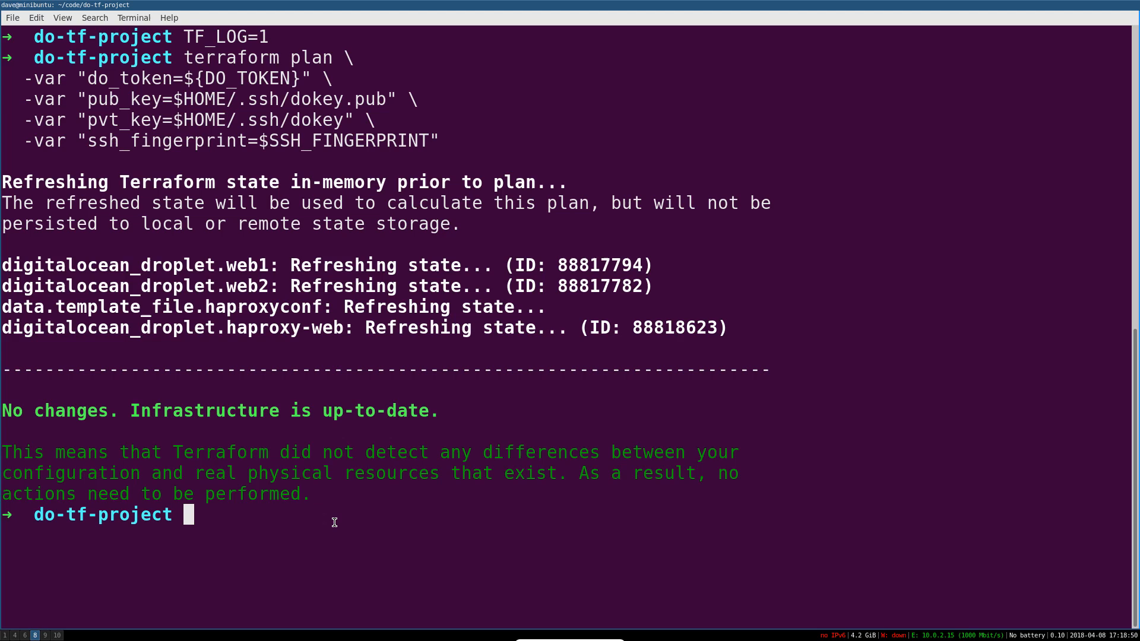
{"action": "mouse_move", "coordinate": [250, 65]}
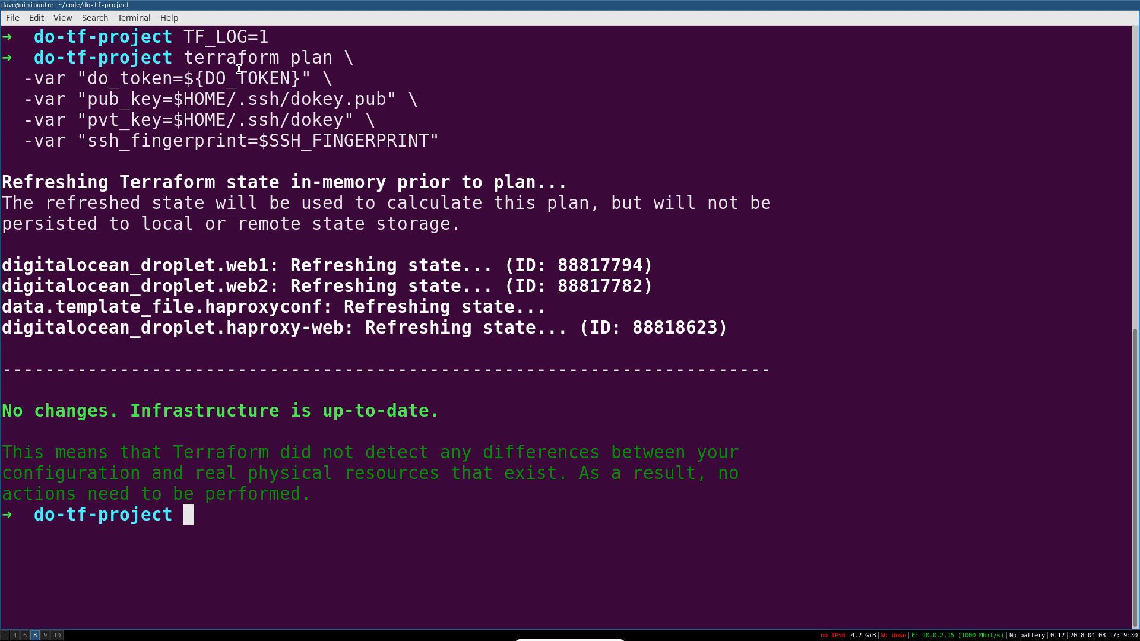
{"action": "type", "text": "TF_LOG=0"}
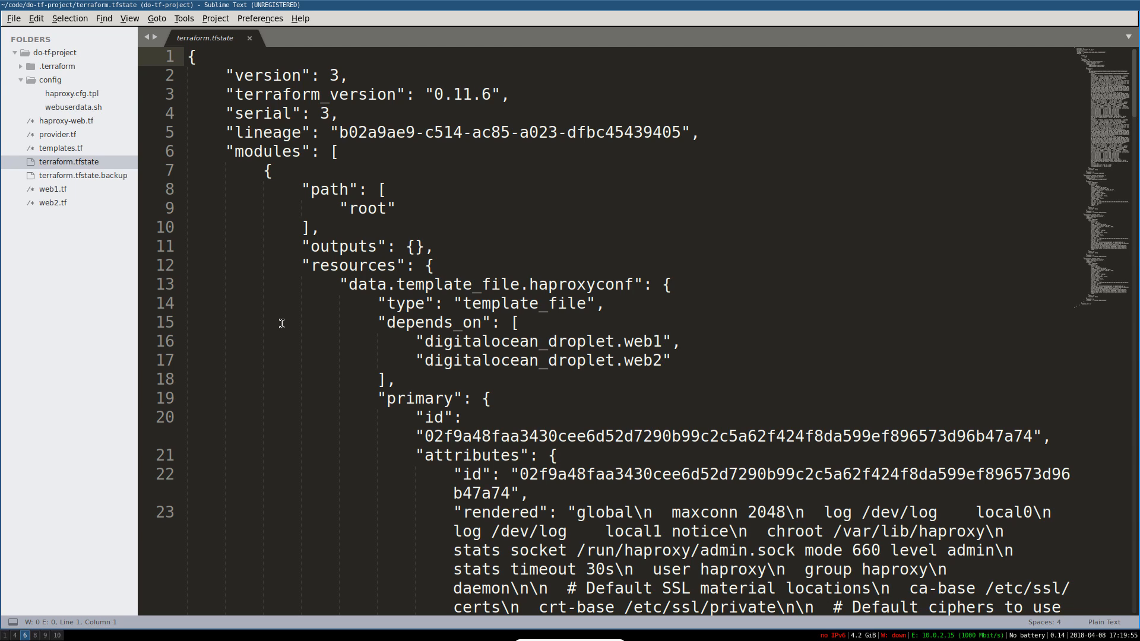
{"action": "mouse_move", "coordinate": [293, 291]}
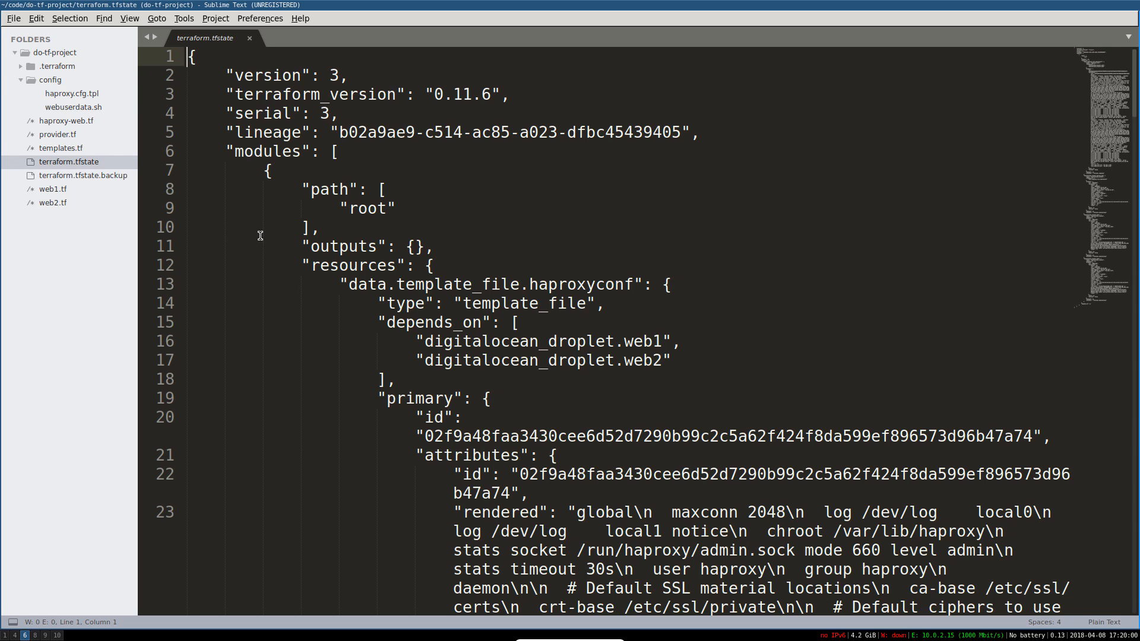
{"action": "mouse_move", "coordinate": [223, 235]}
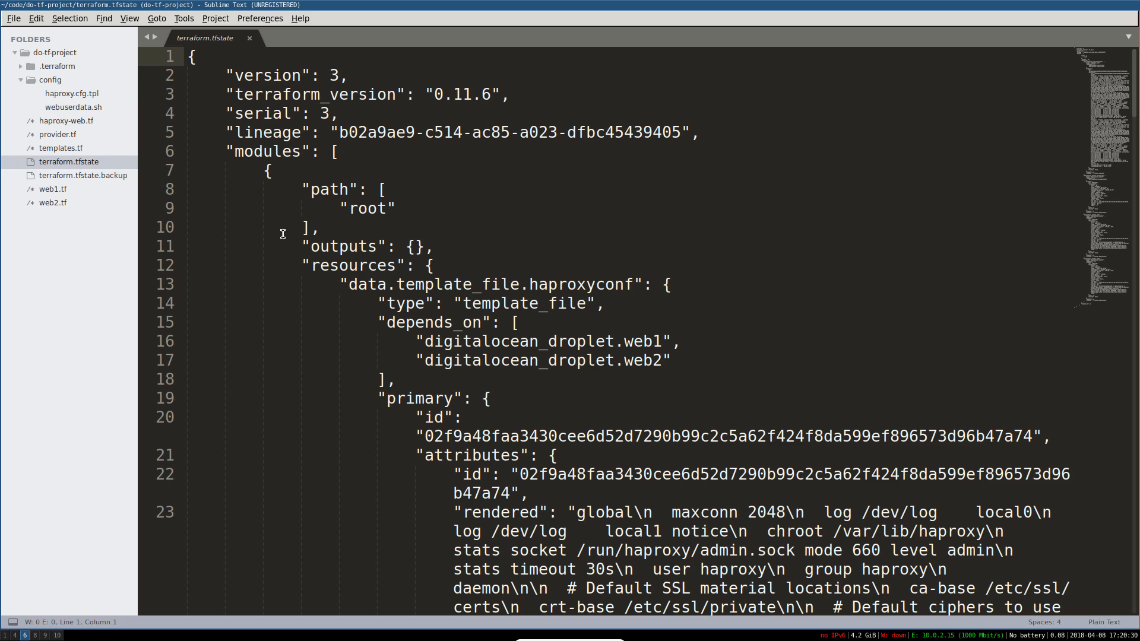
{"action": "mouse_move", "coordinate": [283, 209]}
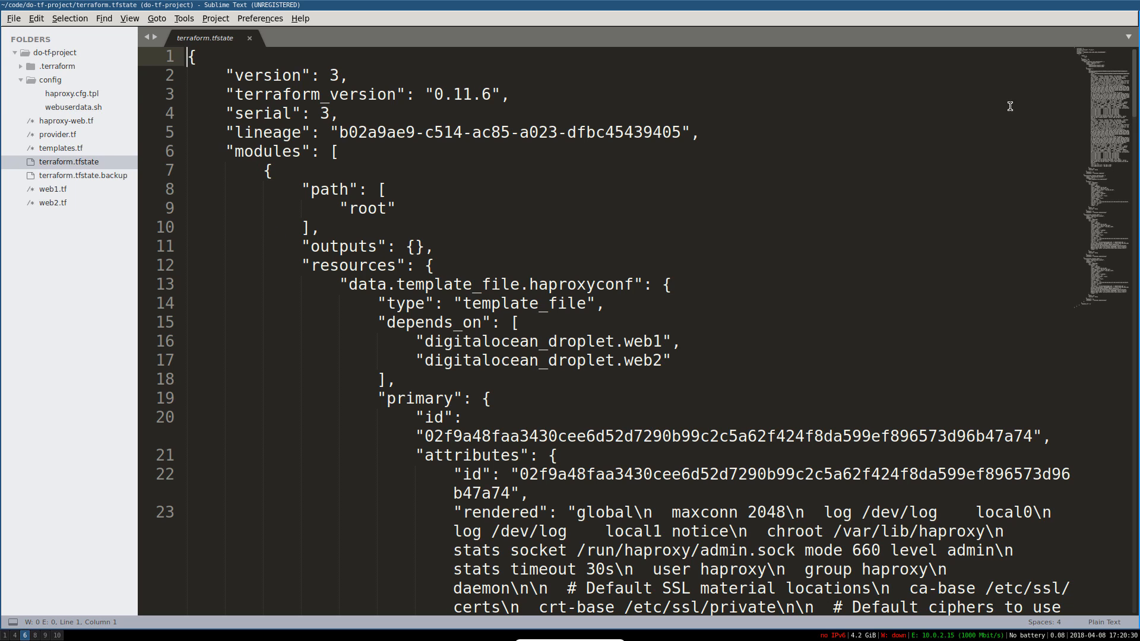
{"action": "mouse_move", "coordinate": [1090, 67]}
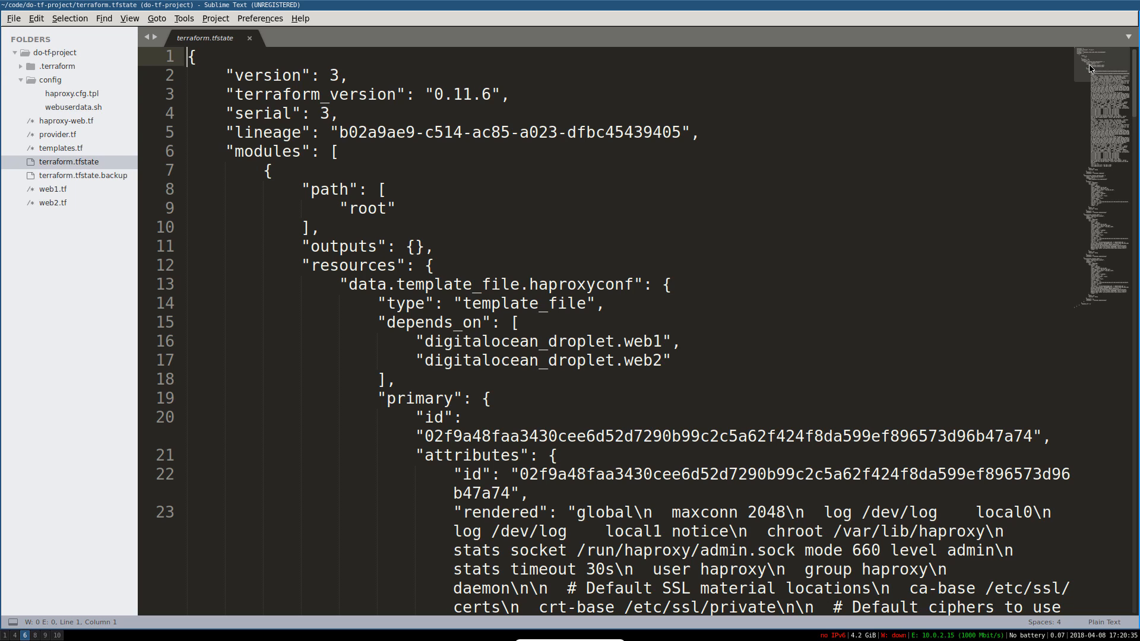
{"action": "mouse_move", "coordinate": [206, 194]}
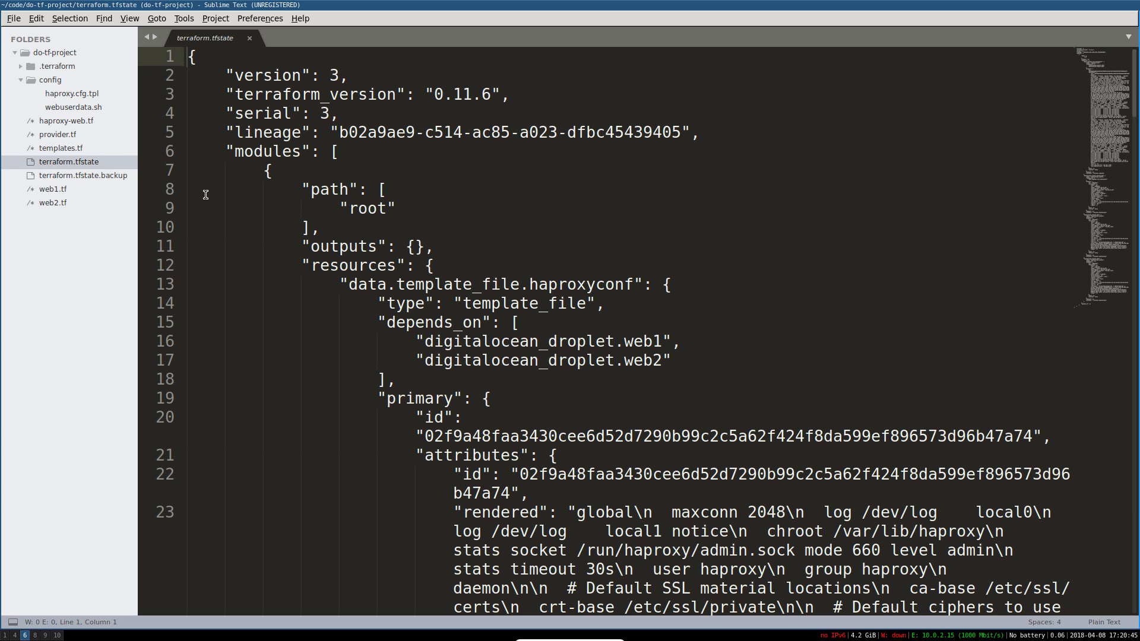
{"action": "scroll", "scroll_direction": "down", "scroll_amount": 3}
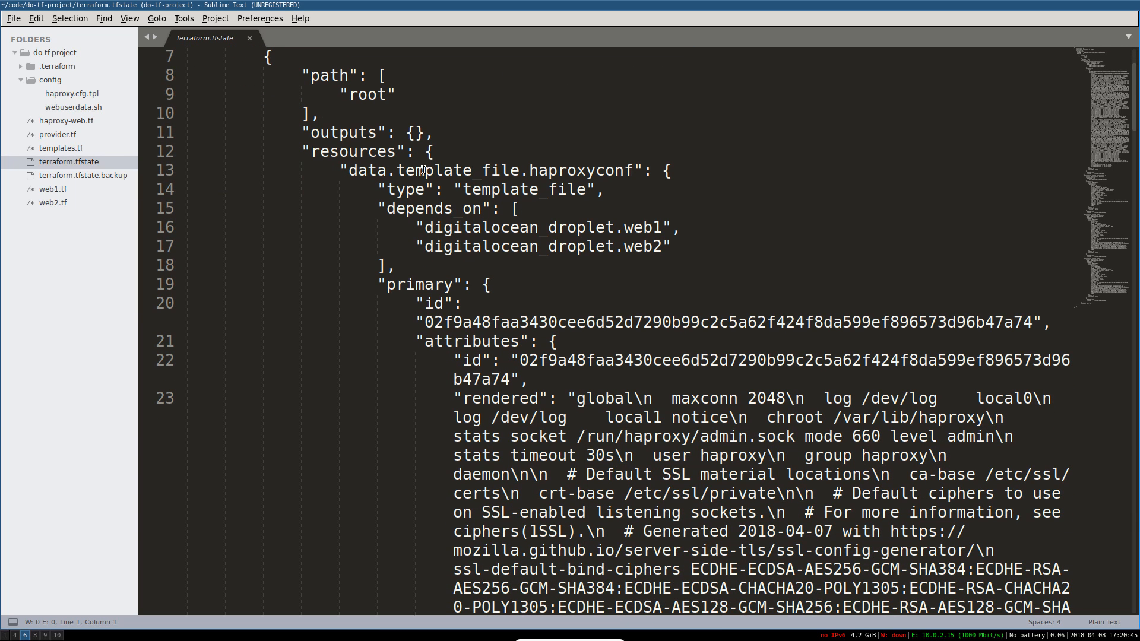
{"action": "scroll", "scroll_direction": "down", "scroll_amount": 3}
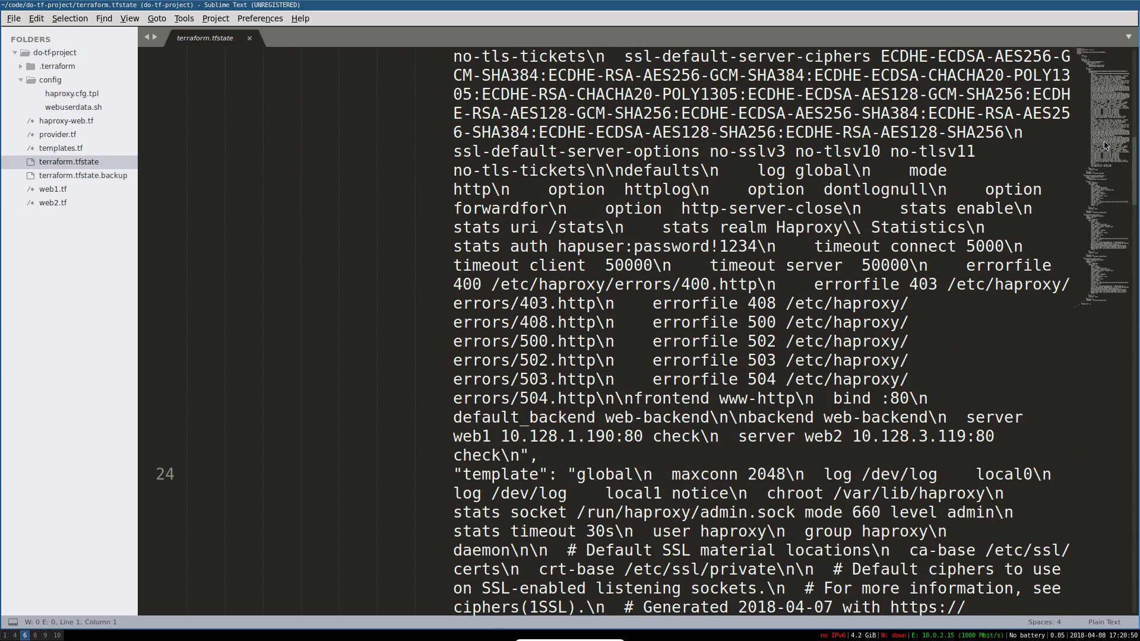
{"action": "scroll", "scroll_direction": "down", "scroll_amount": 3}
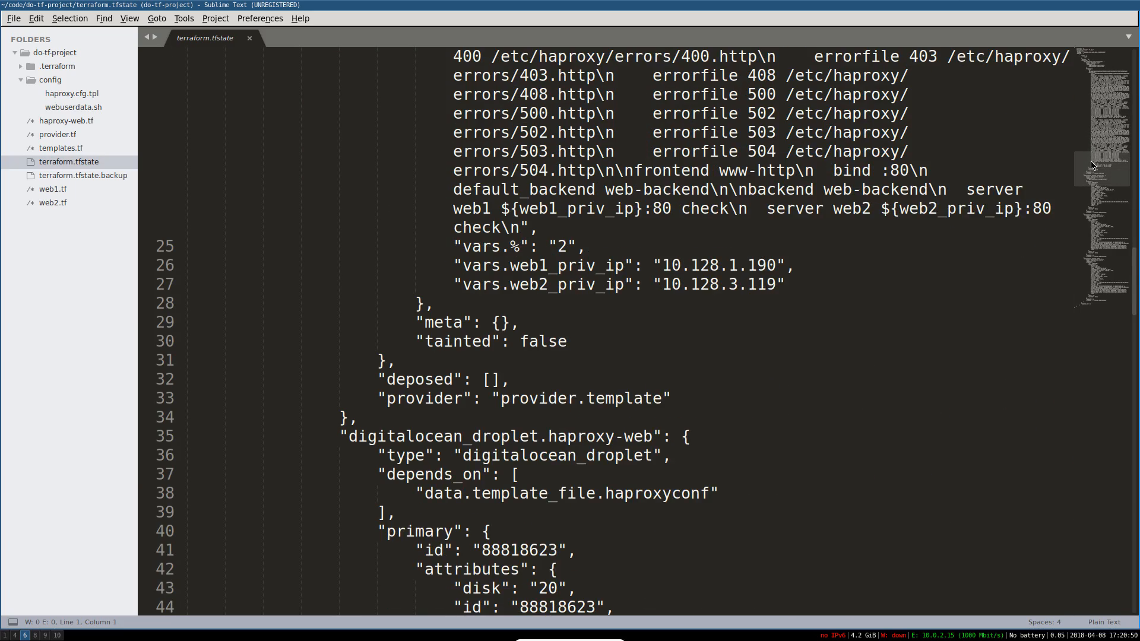
{"action": "scroll", "scroll_direction": "down", "scroll_amount": 3}
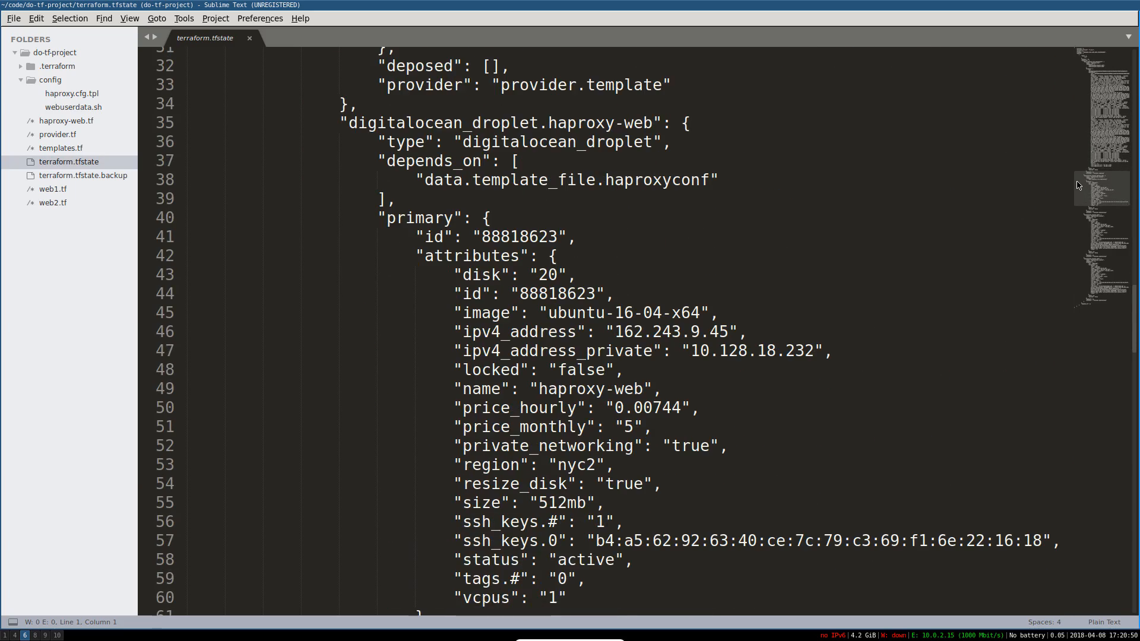
{"action": "scroll", "scroll_direction": "down", "scroll_amount": 3}
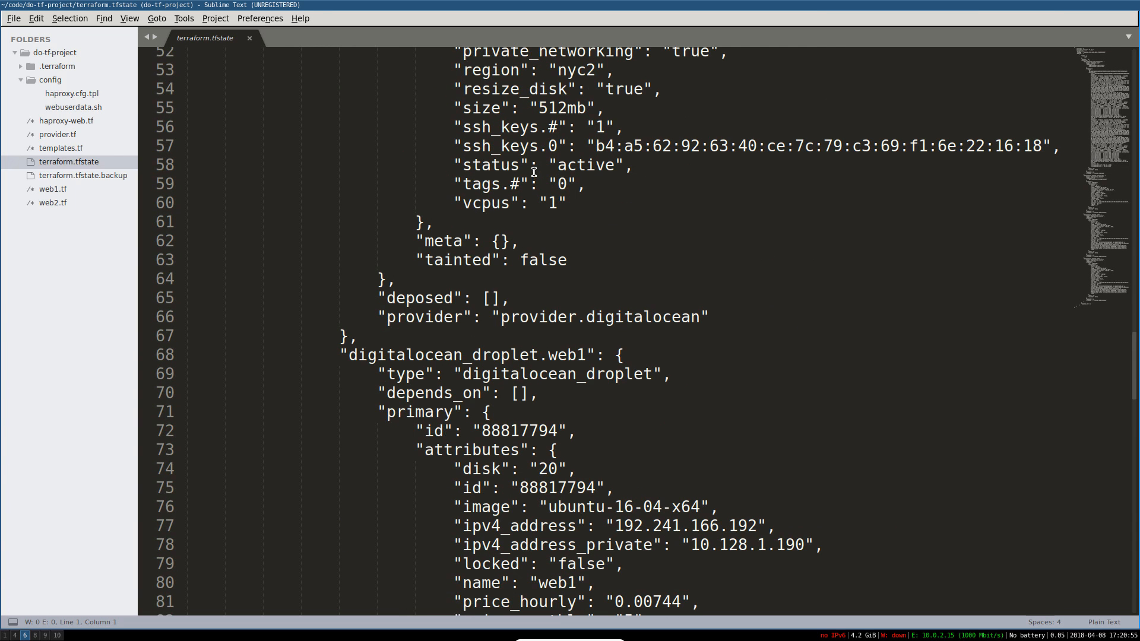
{"action": "scroll", "scroll_direction": "up", "scroll_amount": 3}
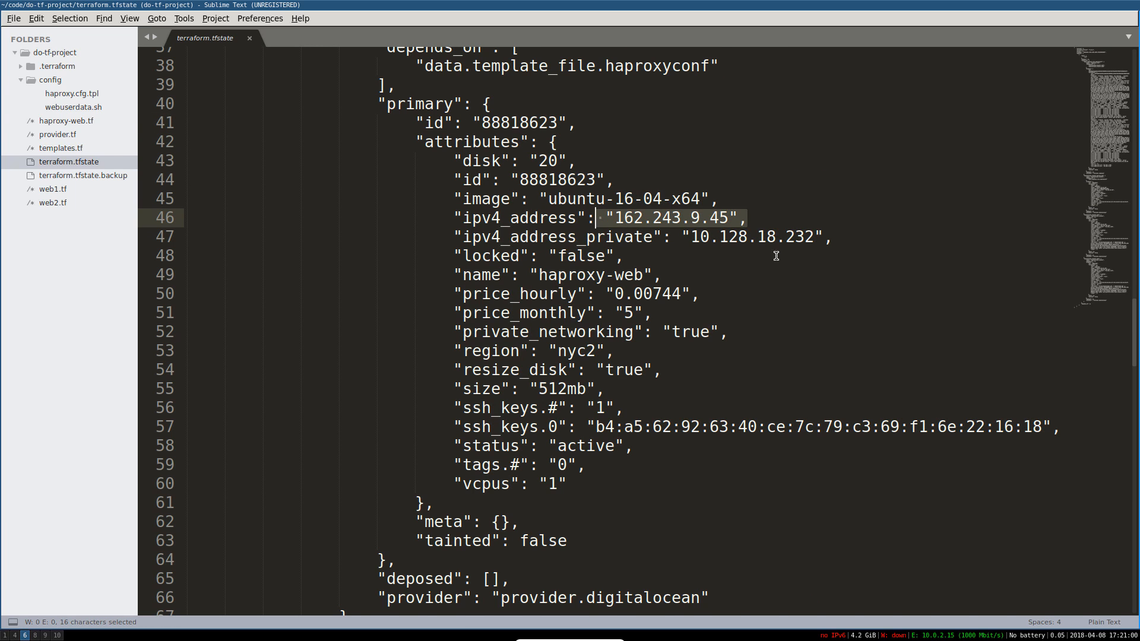
{"action": "scroll", "scroll_direction": "down", "scroll_amount": 3}
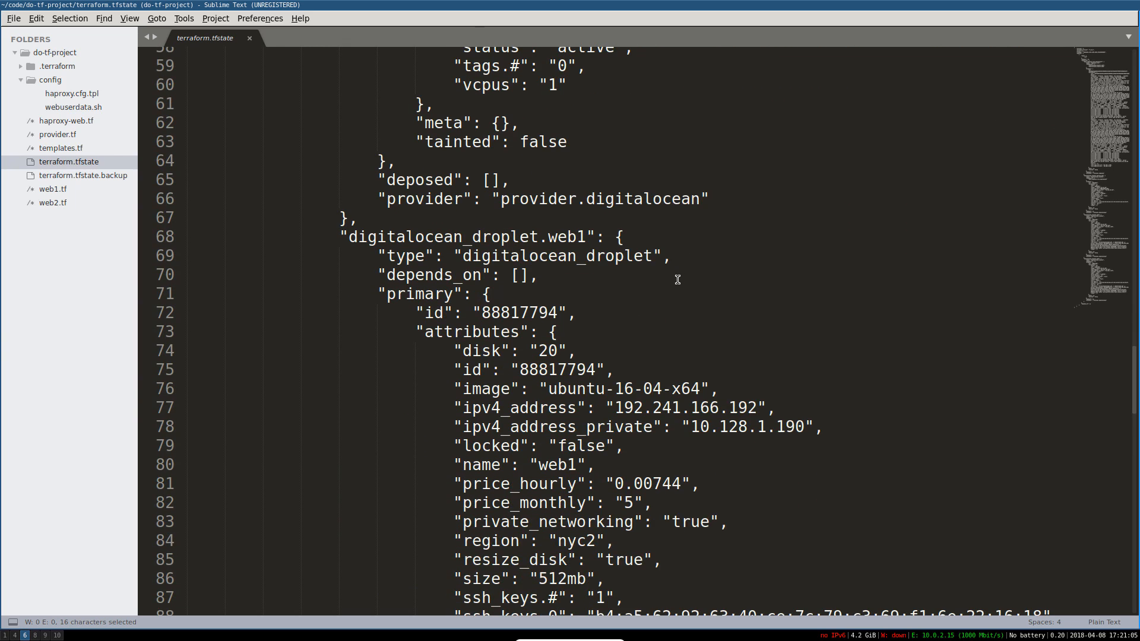
{"action": "scroll", "scroll_direction": "down", "scroll_amount": 3}
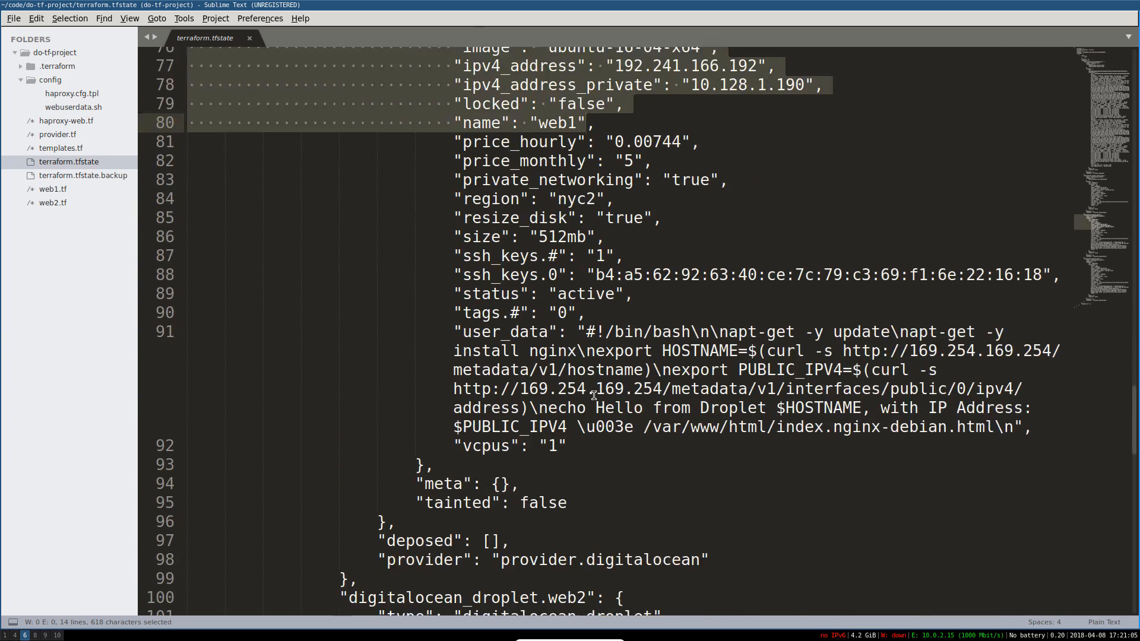
{"action": "scroll", "scroll_direction": "down", "scroll_amount": 3}
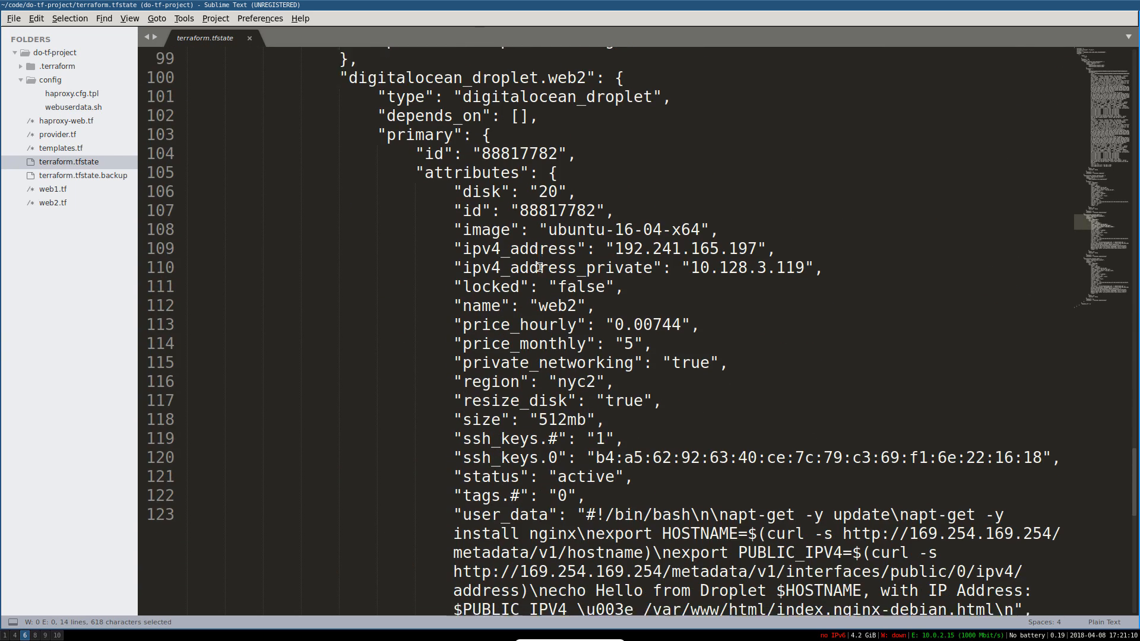
{"action": "scroll", "scroll_direction": "down", "scroll_amount": 3}
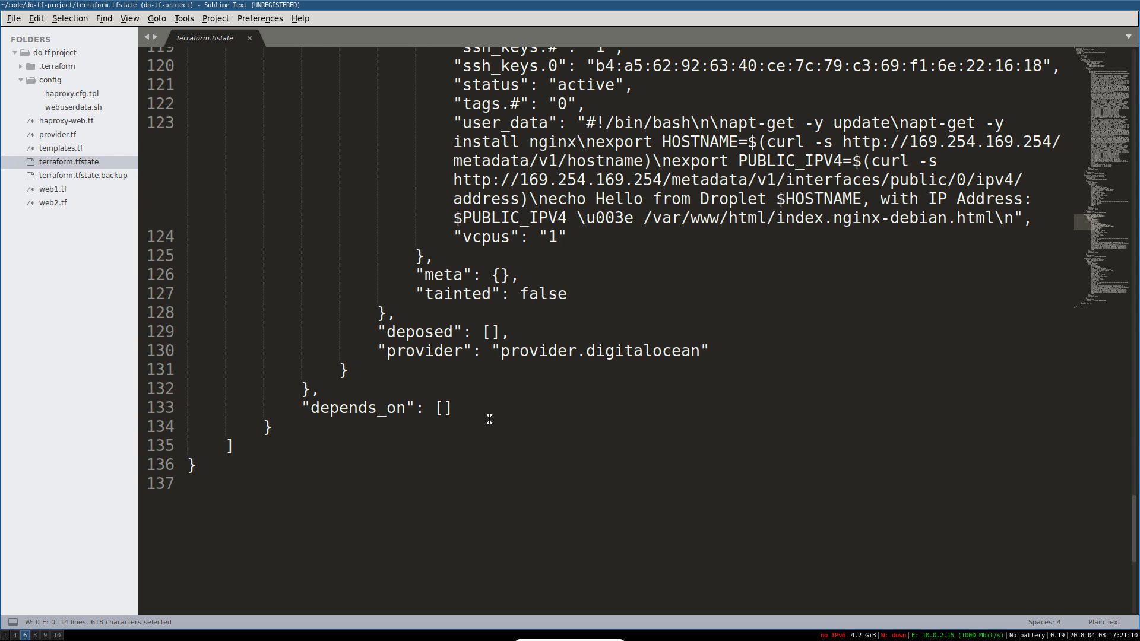
{"action": "left_click", "coordinate": [194, 466]}
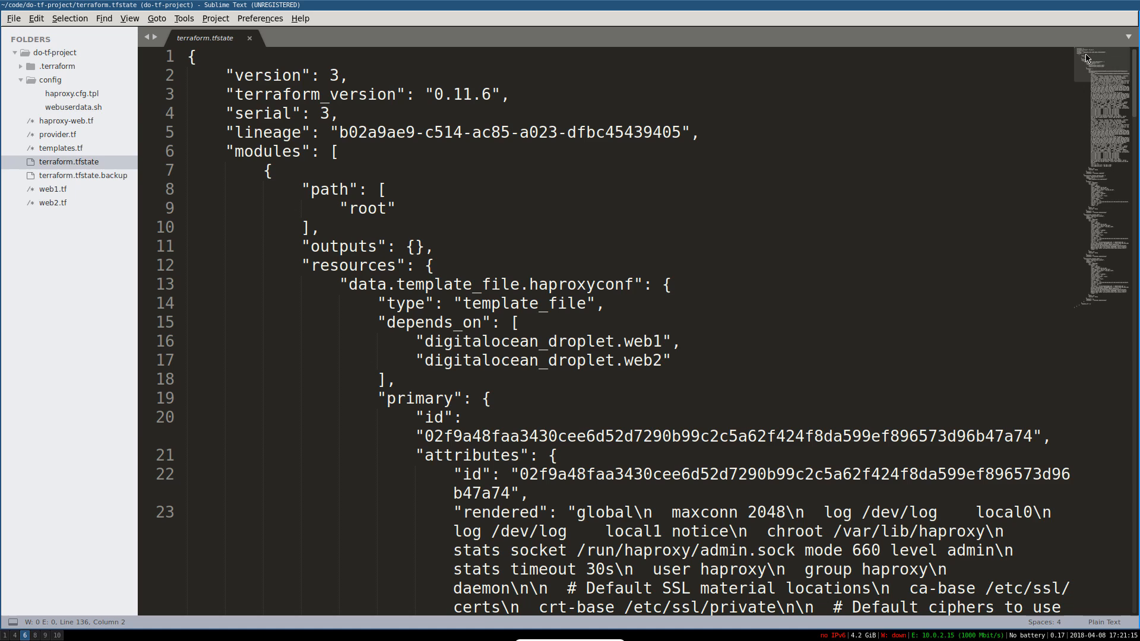
{"action": "mouse_move", "coordinate": [752, 333]}
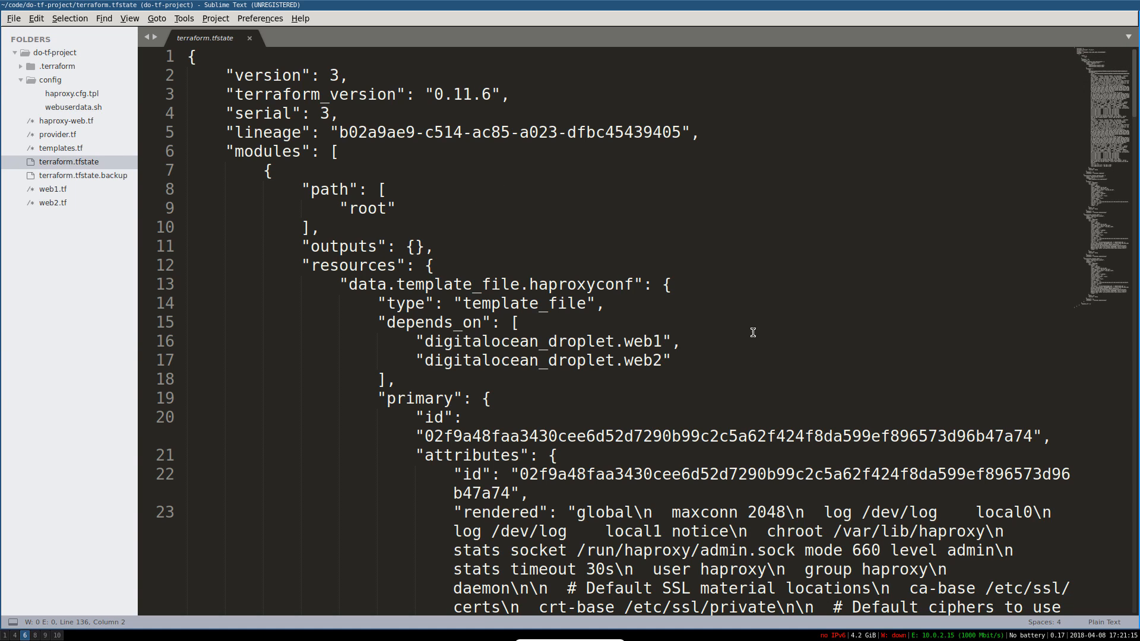
{"action": "mouse_move", "coordinate": [710, 320]}
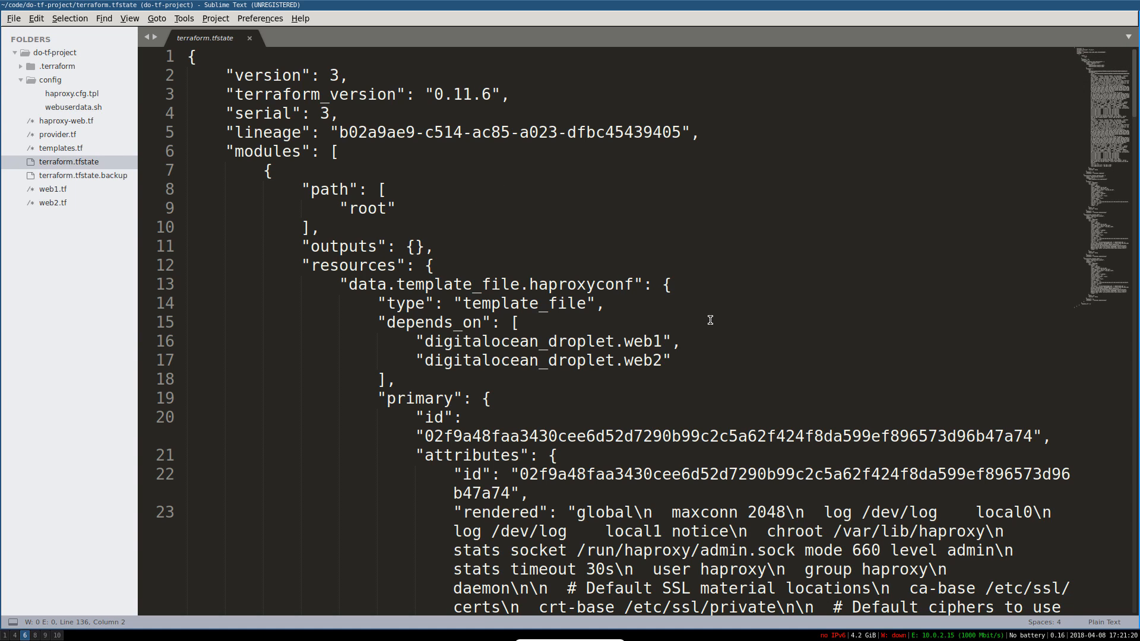
{"action": "mouse_move", "coordinate": [704, 220]}
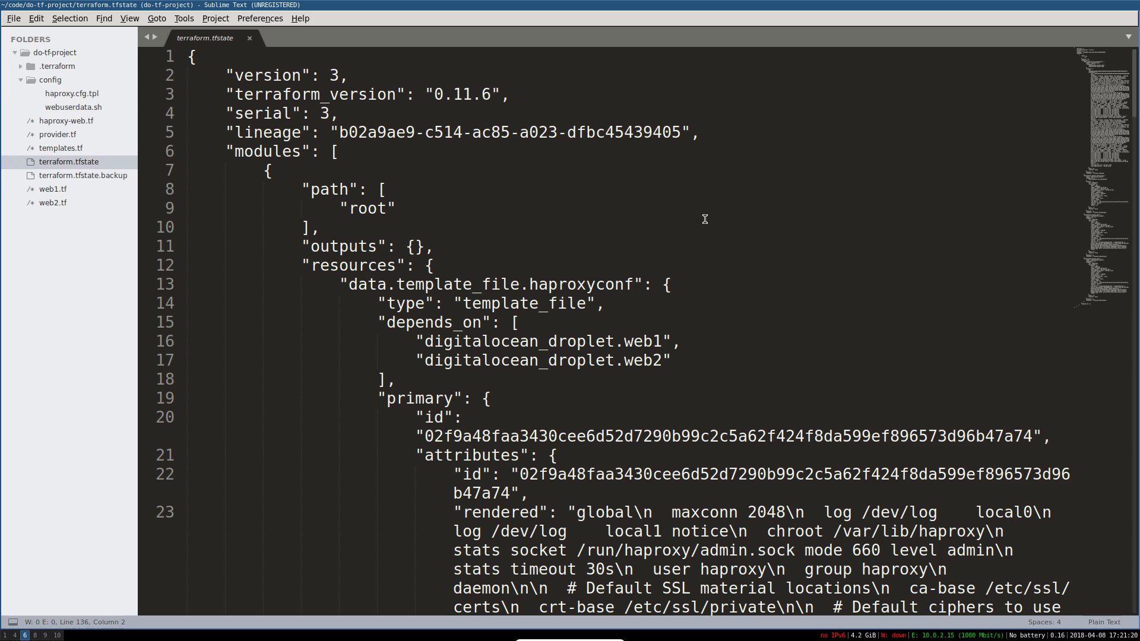
{"action": "mouse_move", "coordinate": [728, 215]}
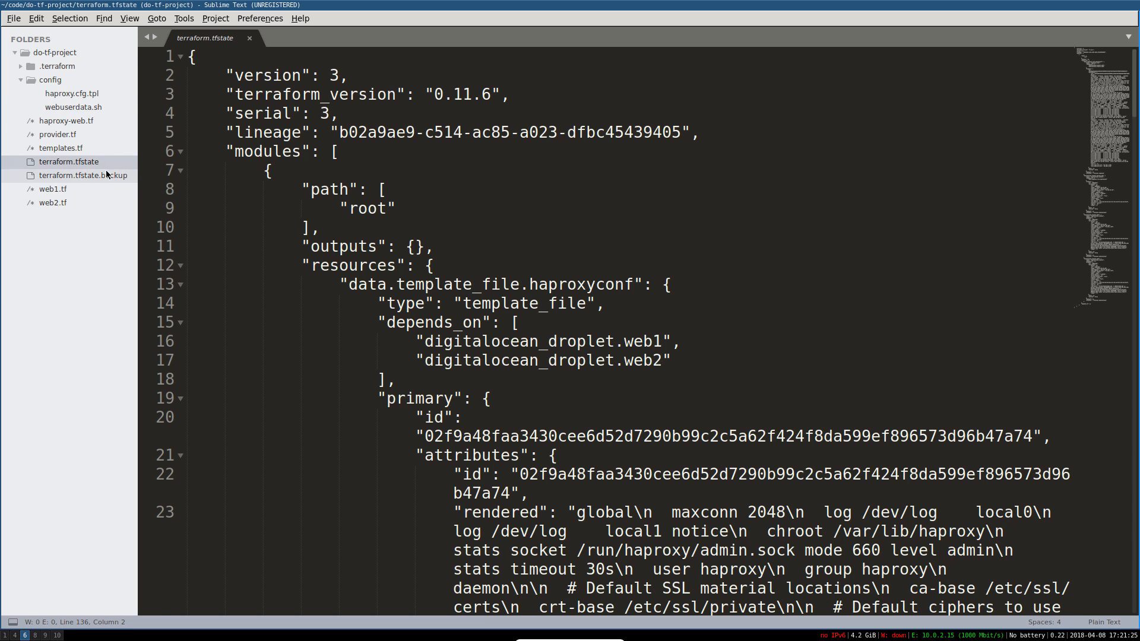
{"action": "left_click", "coordinate": [83, 175]}
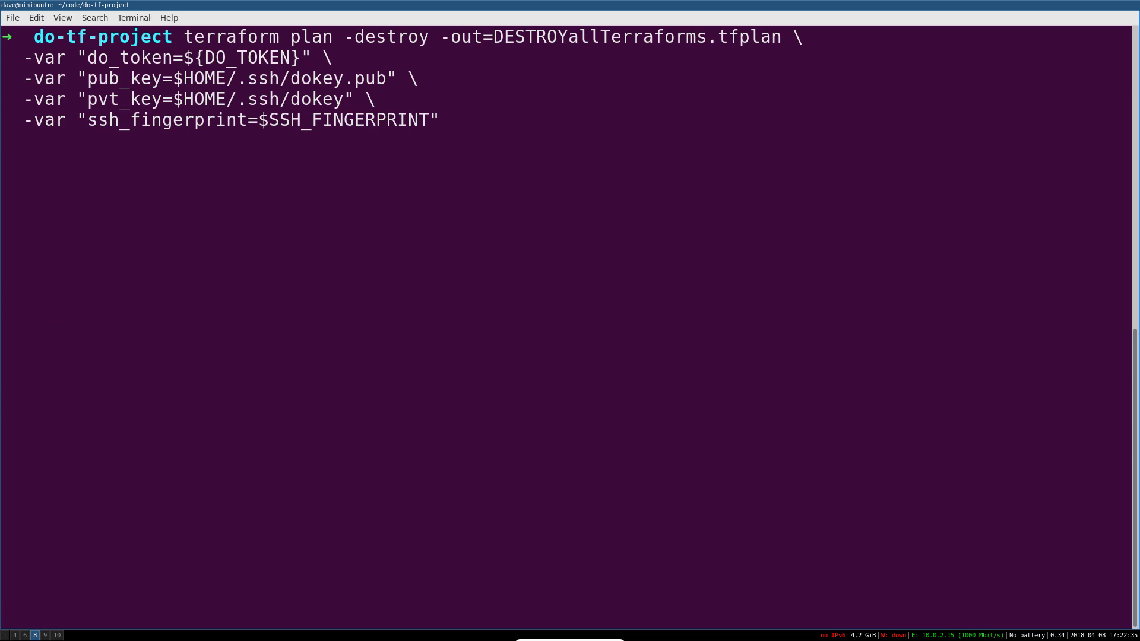
Run terraform plan -destroy -out=DESTROYallTerraforms.tfplan with the token, key and fingerprint variables.
{"action": "key", "text": "Return"}
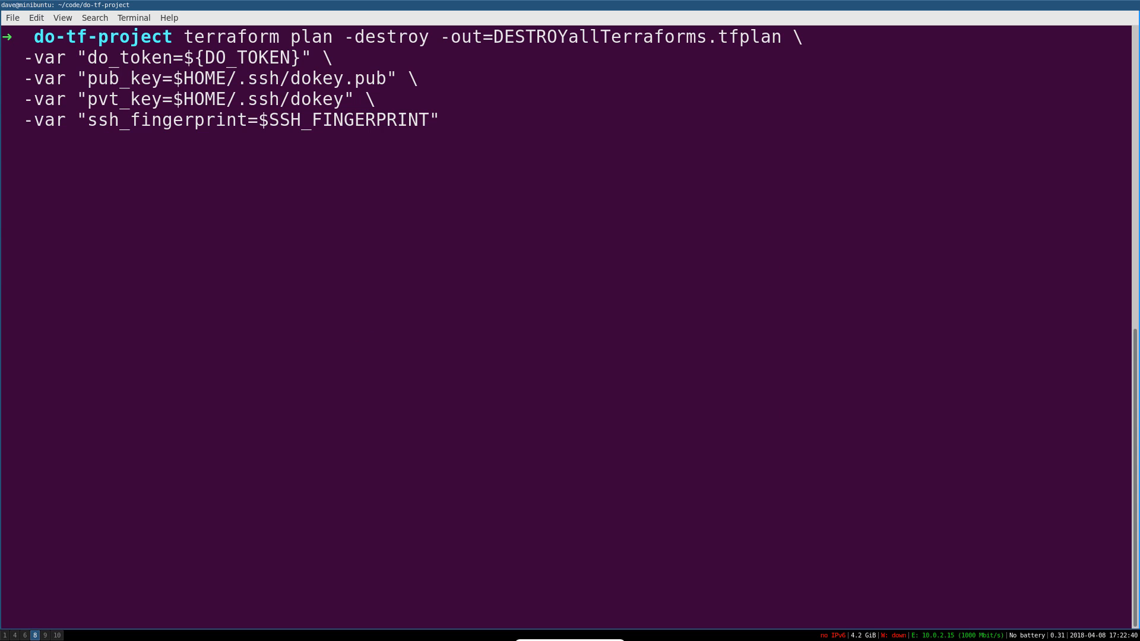
{"action": "key", "text": "Return"}
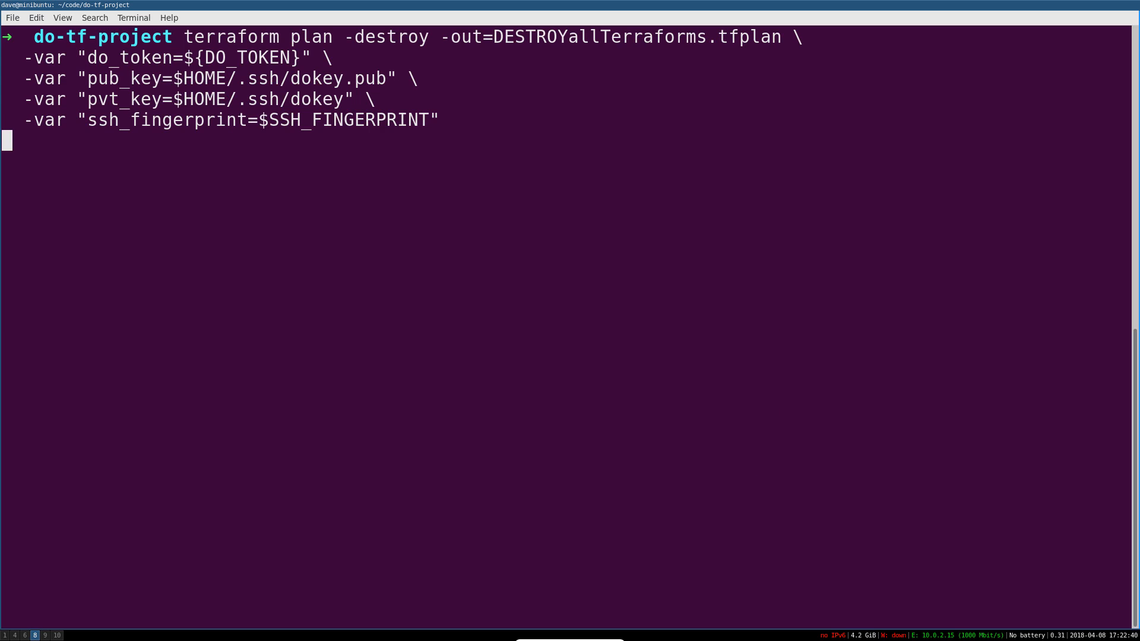
{"action": "mouse_move", "coordinate": [245, 348]}
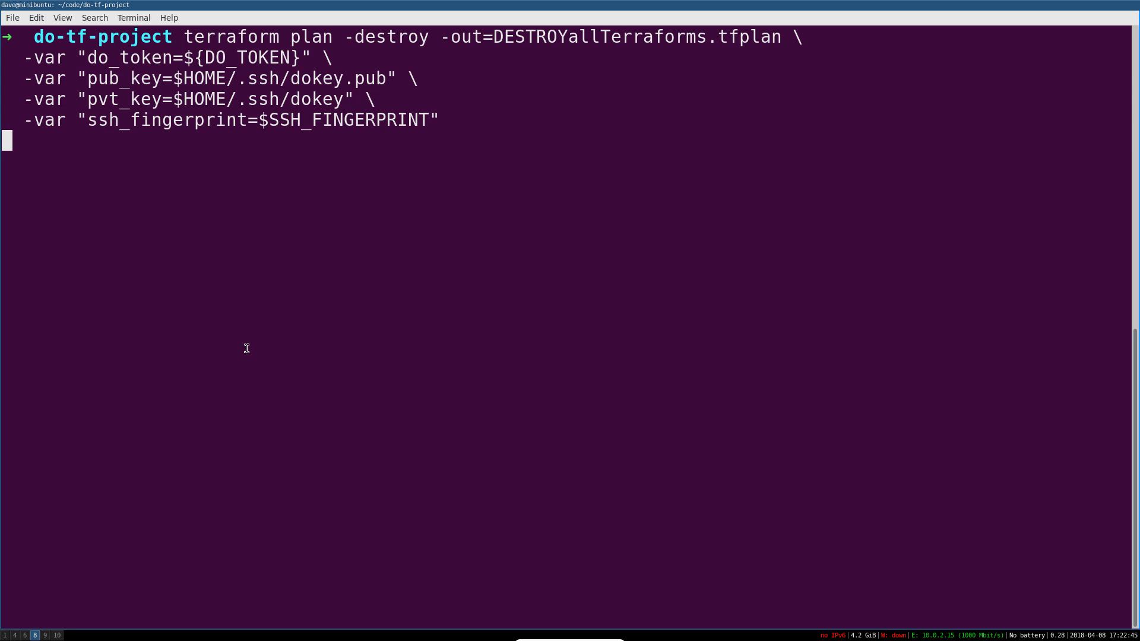
{"action": "double_click", "coordinate": [460, 37]}
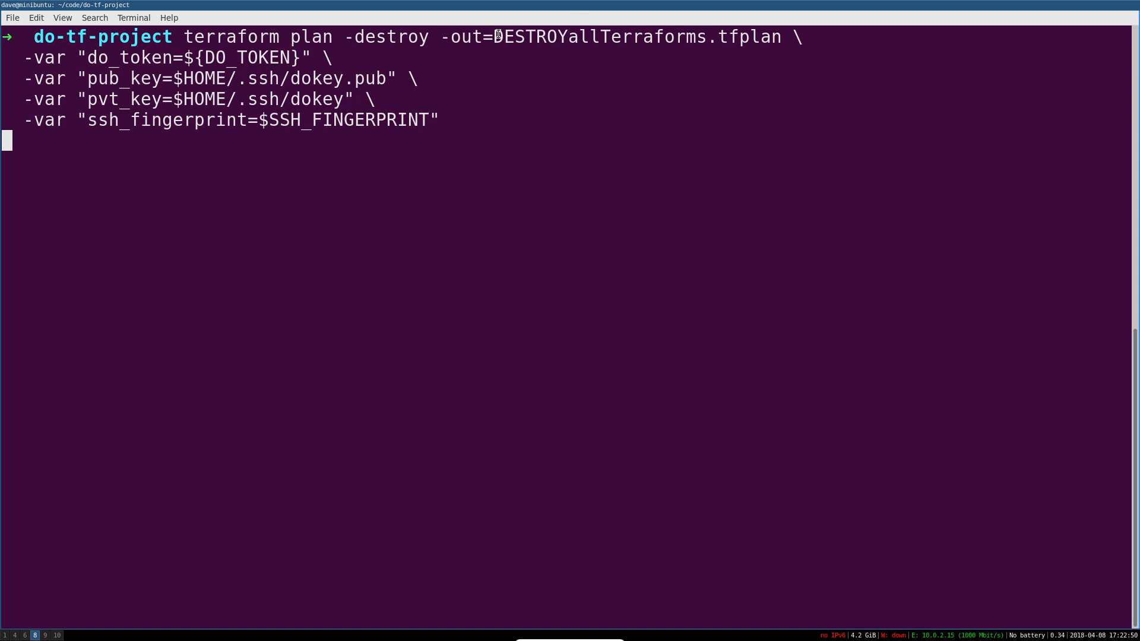
{"action": "double_click", "coordinate": [636, 37]}
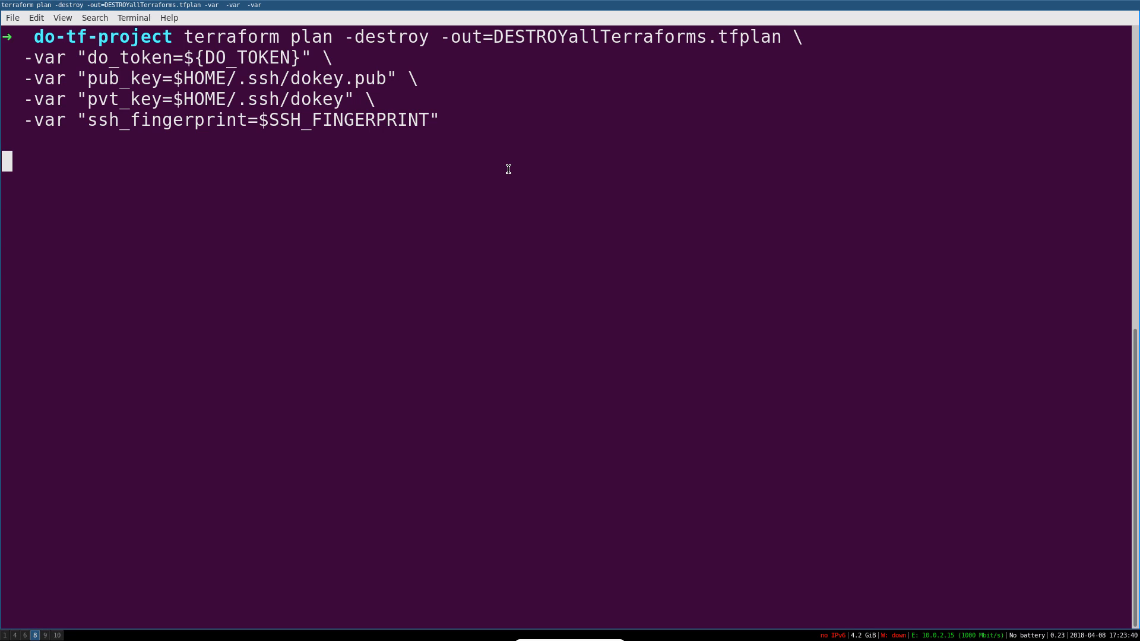
{"action": "key", "text": "Return"}
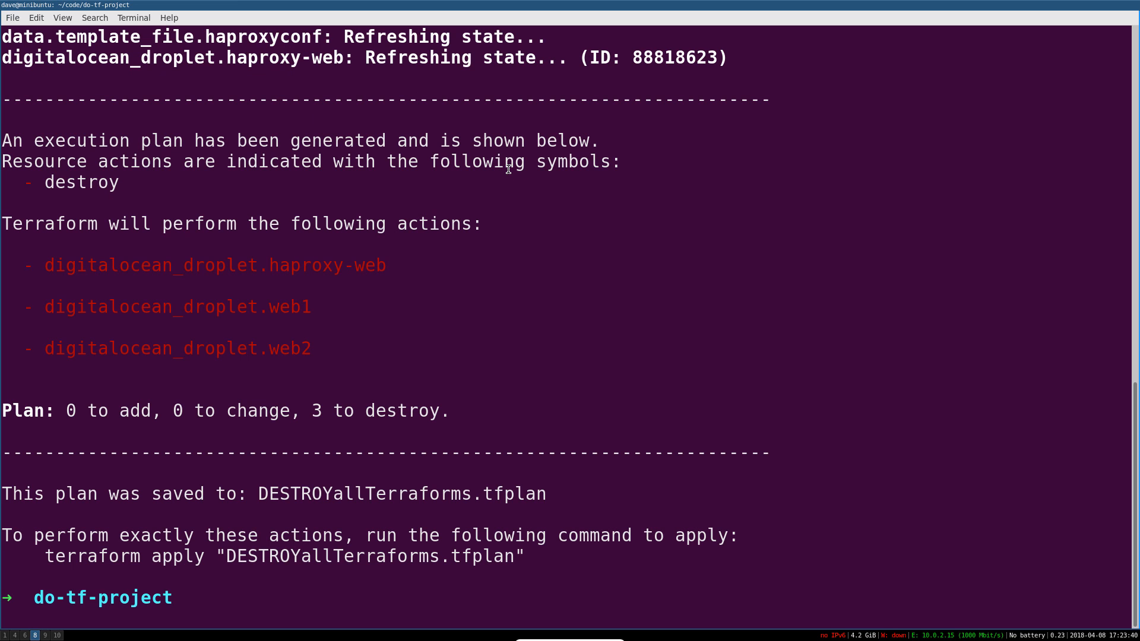
{"action": "mouse_move", "coordinate": [419, 335]}
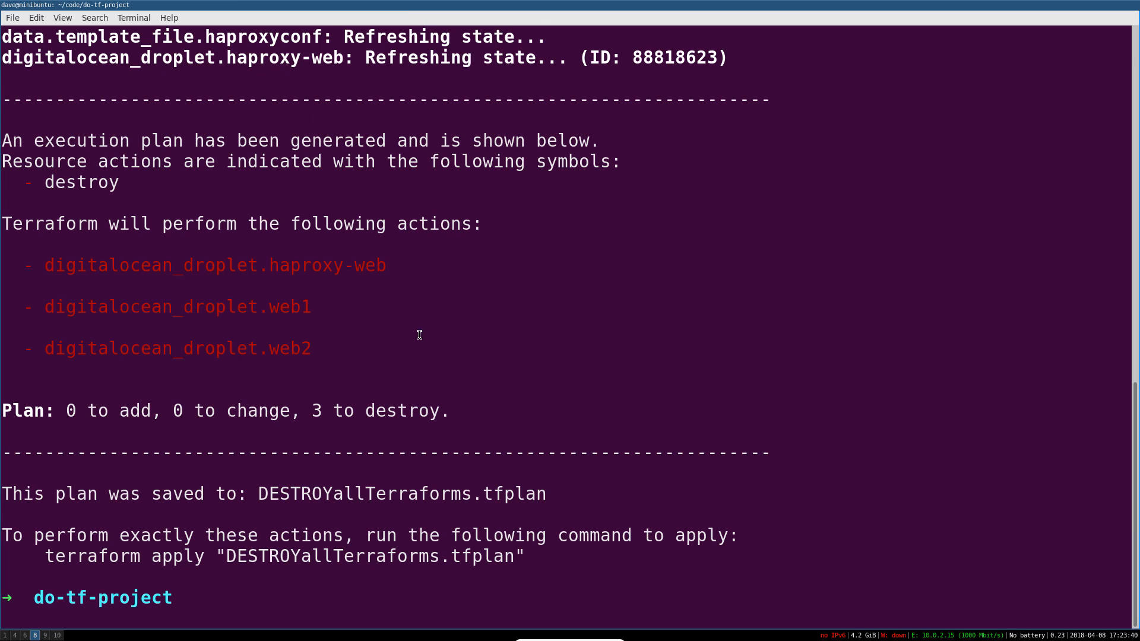
{"action": "mouse_move", "coordinate": [424, 458]}
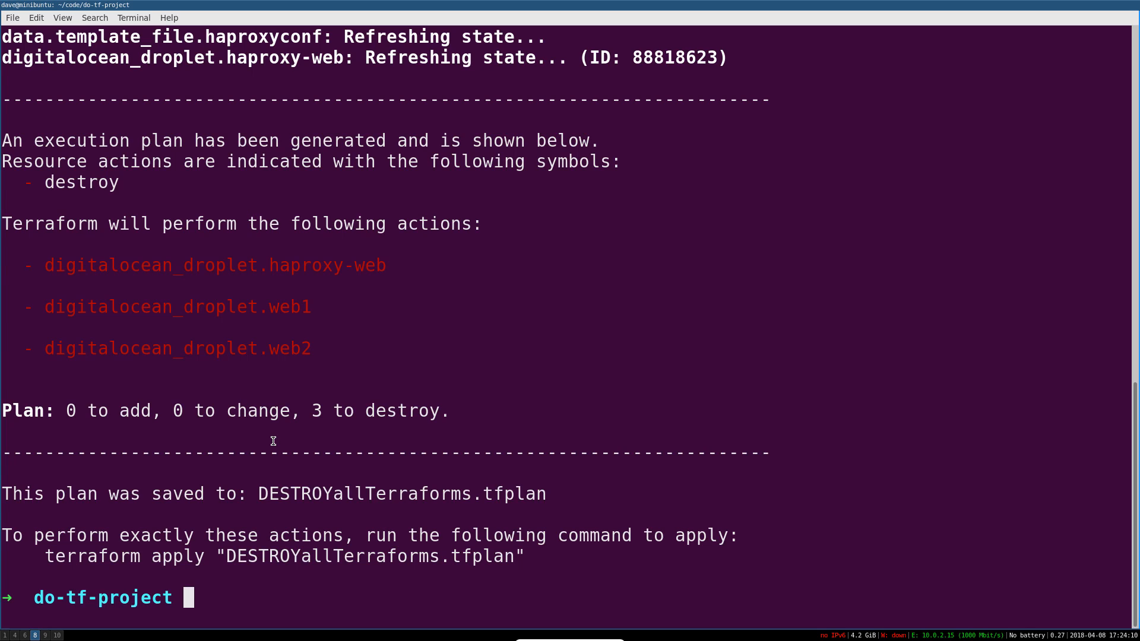
{"action": "type", "text": "terraform apply DESTROYallTerraforms.tfplan"}
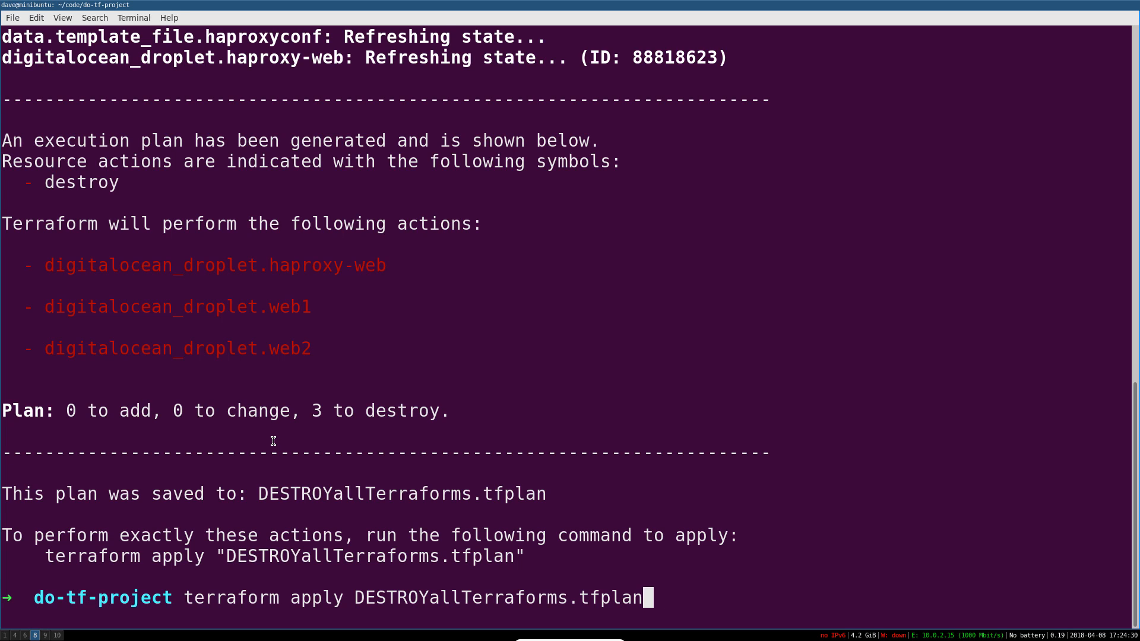
Run terraform apply DESTROYallTerraforms.tfplan, starting destruction of the haproxy-web droplet.
{"action": "key", "text": "Return"}
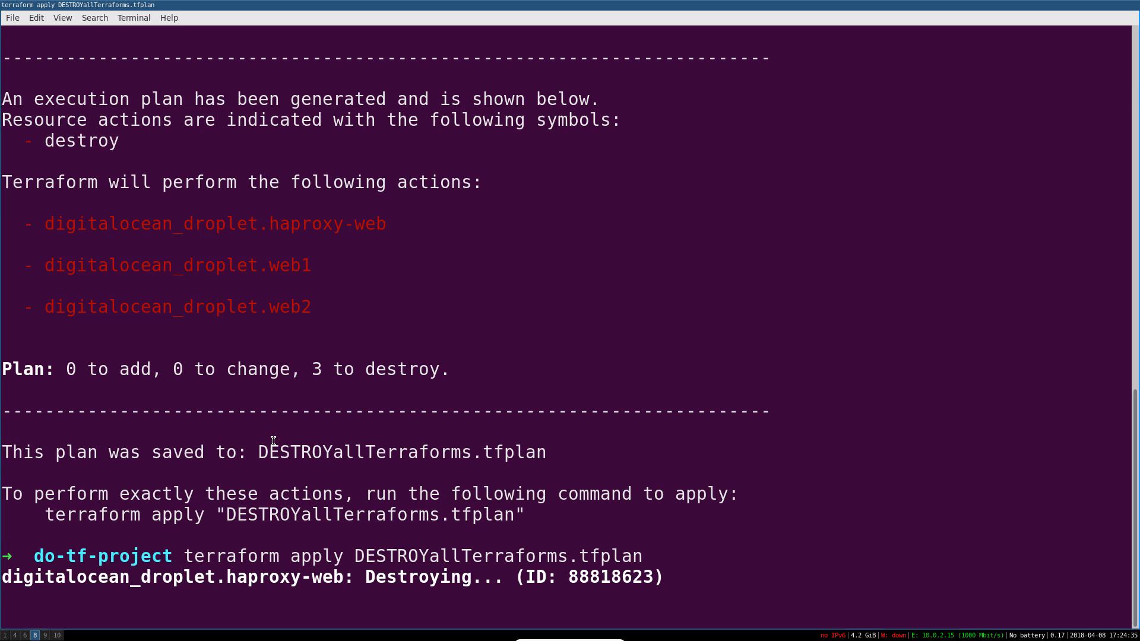
{"action": "scroll", "scroll_direction": "down", "scroll_amount": 3}
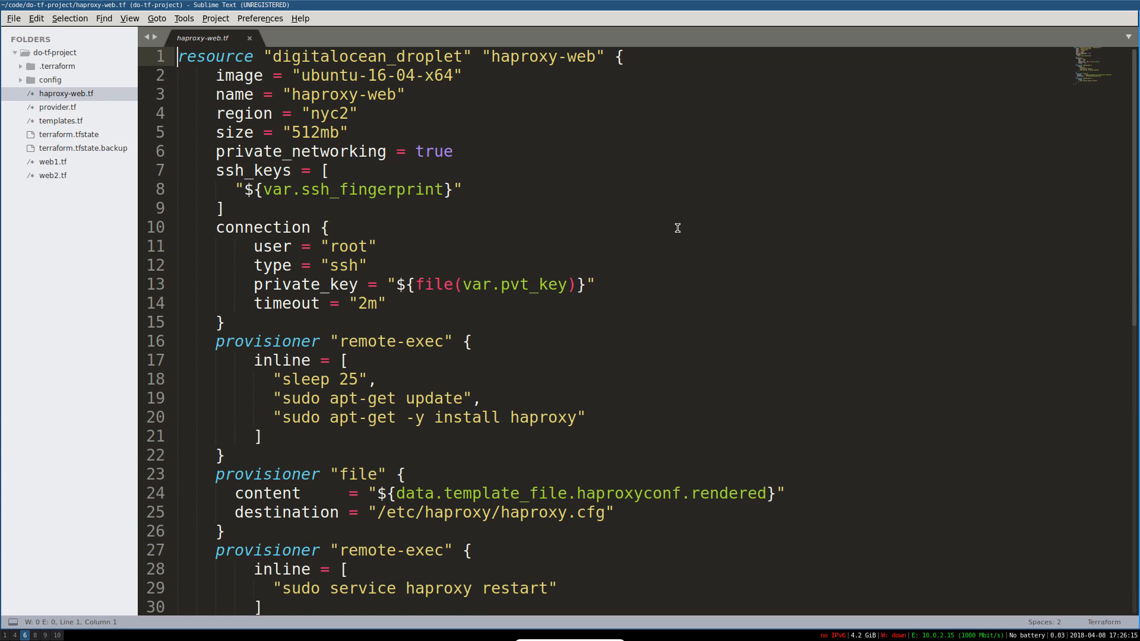
{"action": "mouse_move", "coordinate": [641, 286]}
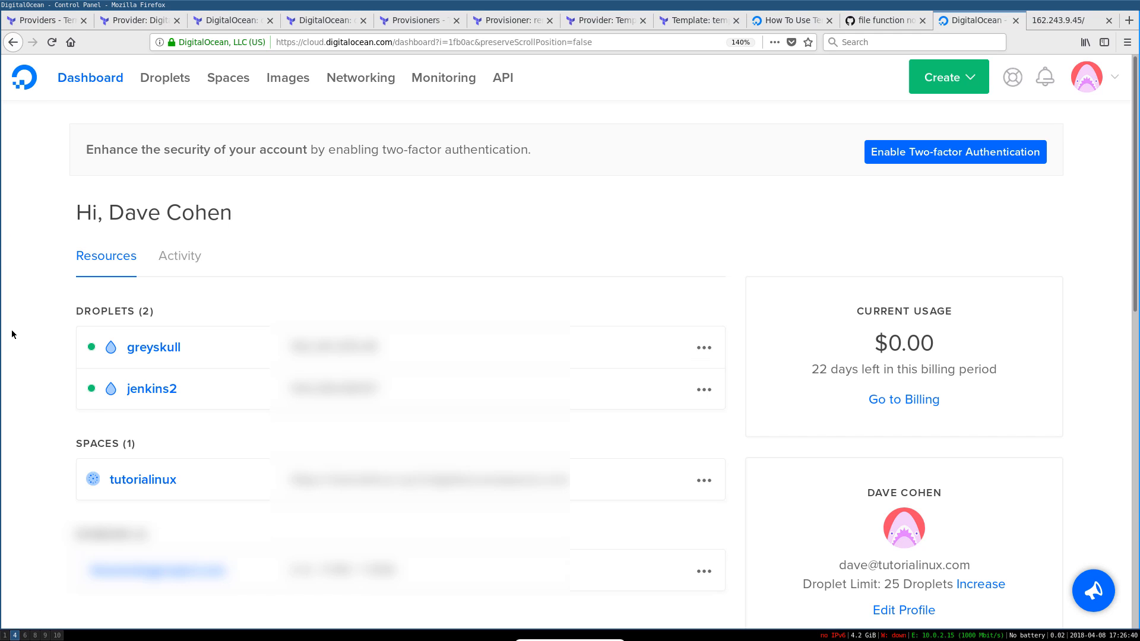
{"action": "mouse_move", "coordinate": [30, 357]}
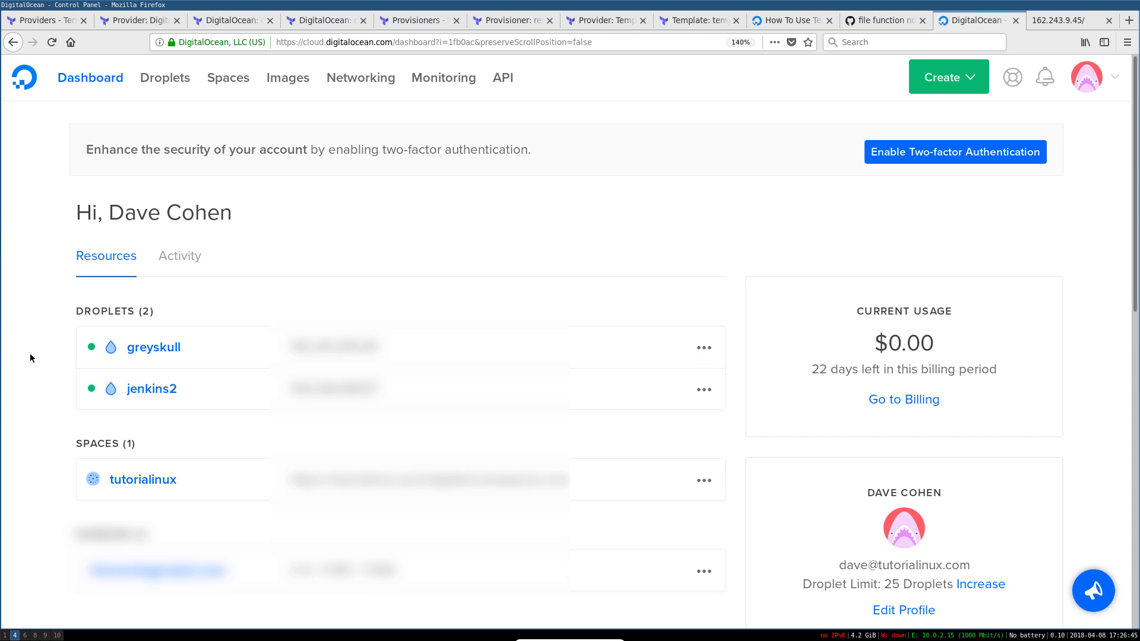